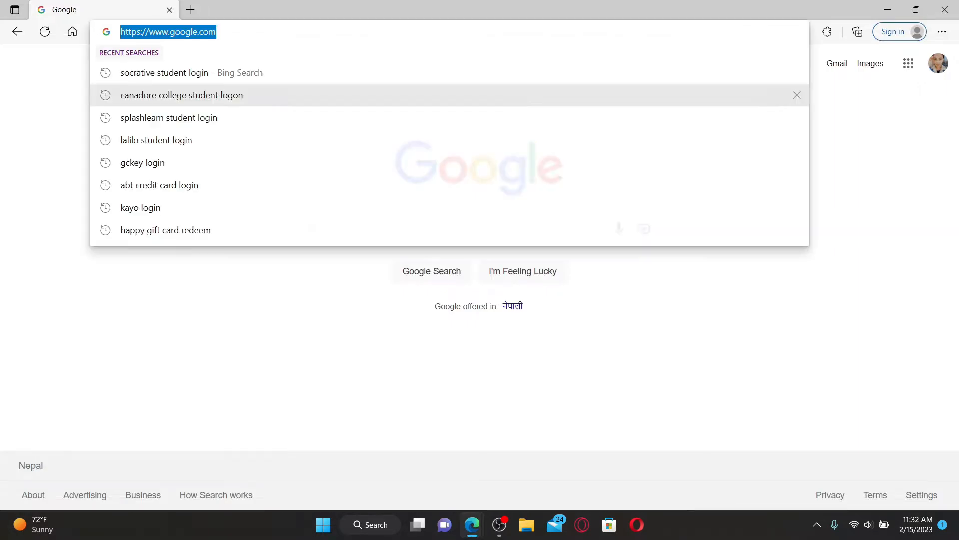
text(www.socrative.com)
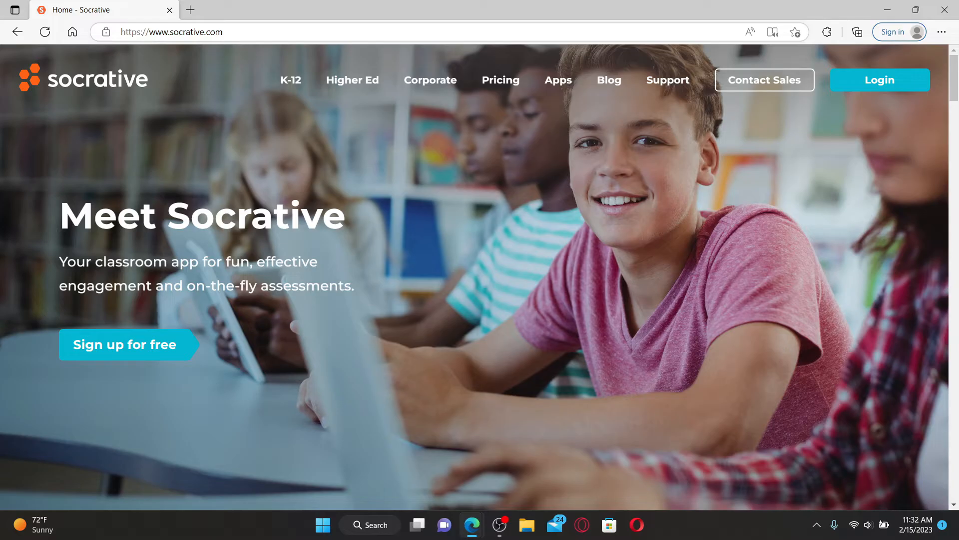
mouse_move(879, 80)
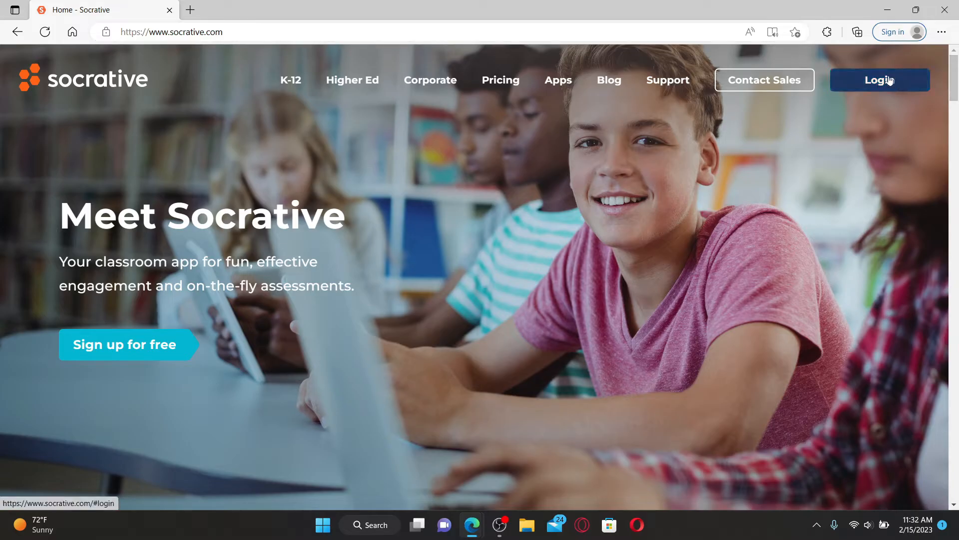
click(880, 80)
text(657)
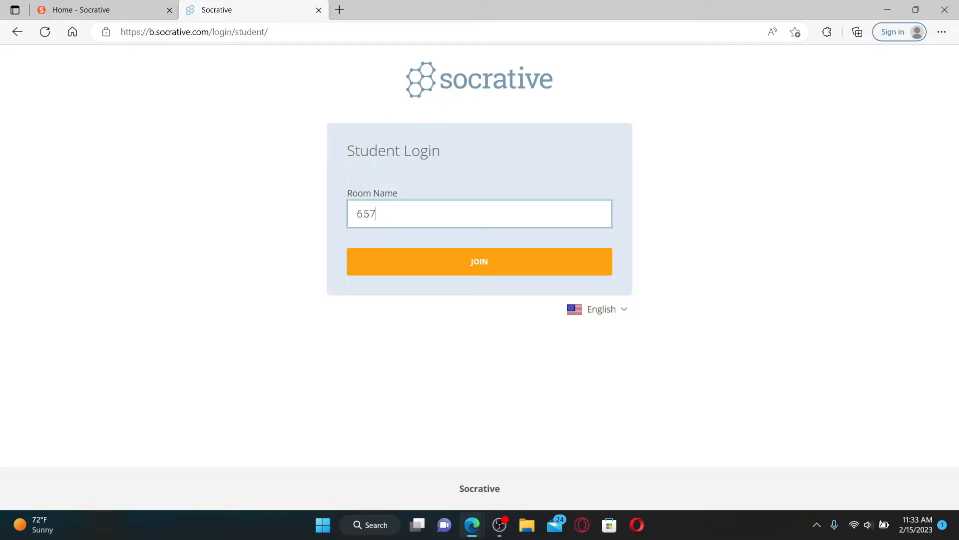
Join room 07 and land on the waiting-for-next-activity screen
text(07)
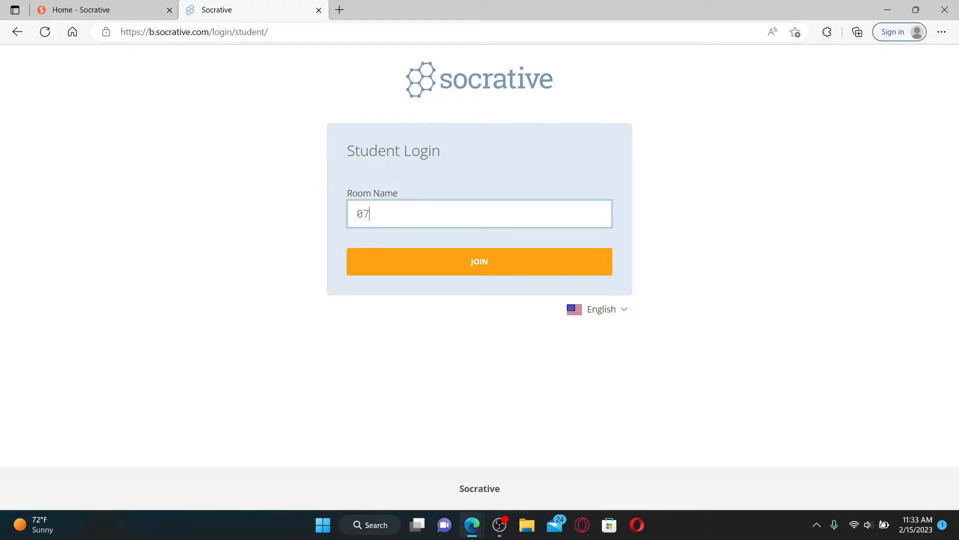
click(479, 261)
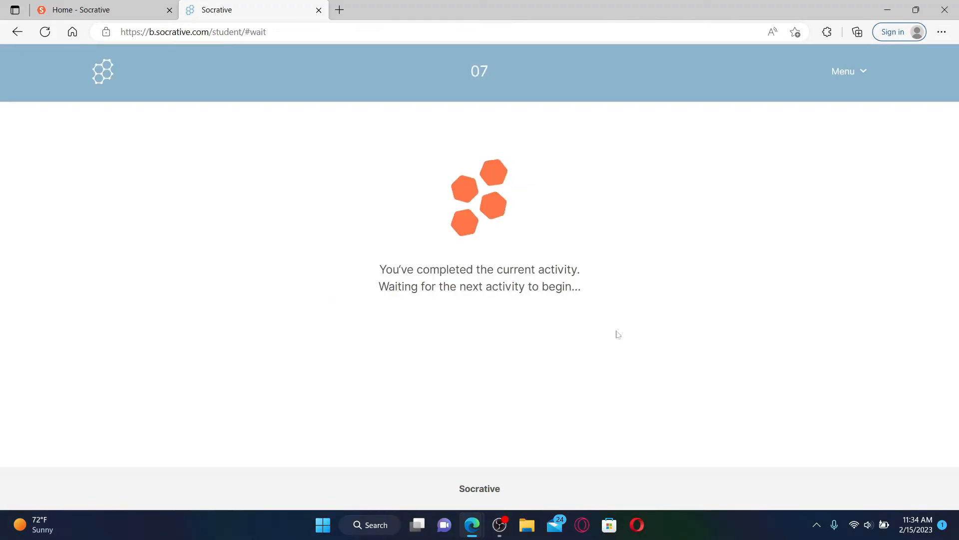
mouse_move(681, 230)
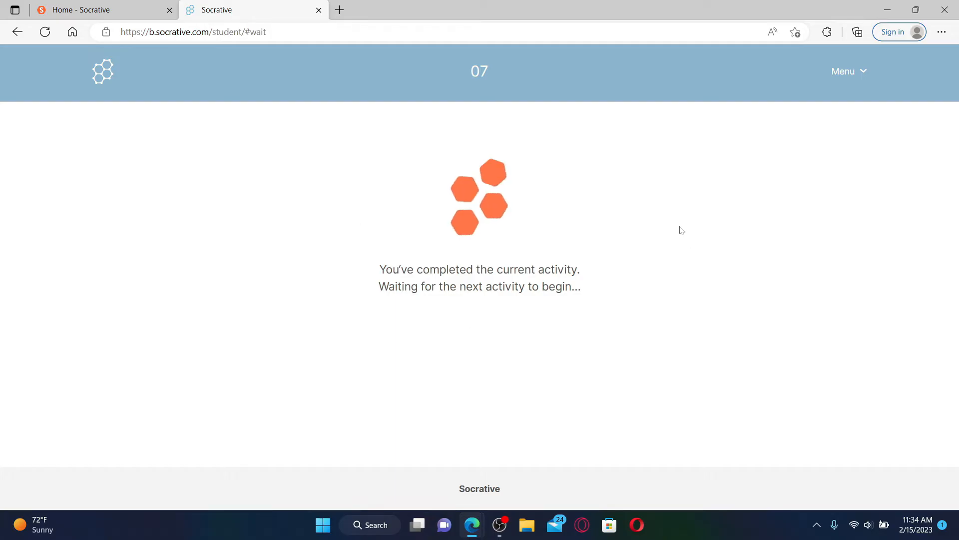
mouse_move(946, 61)
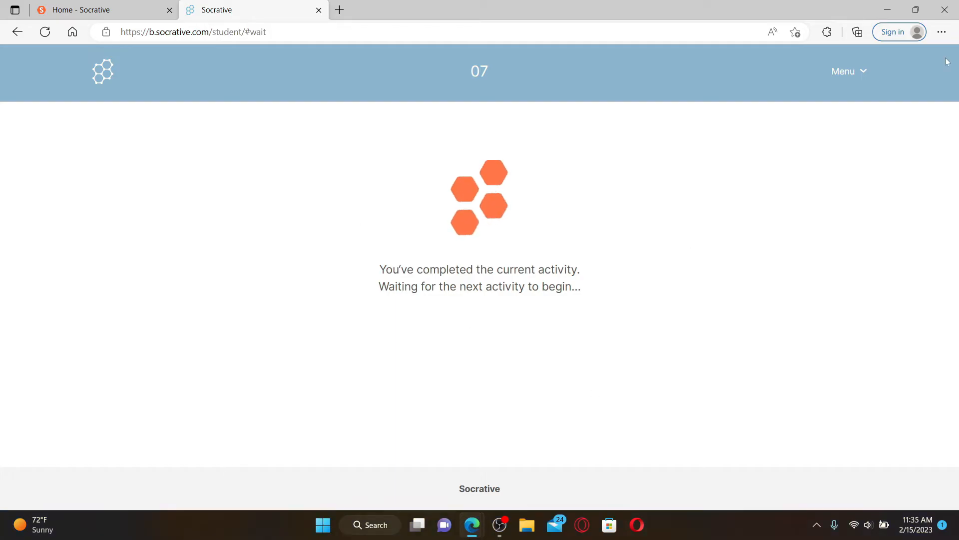